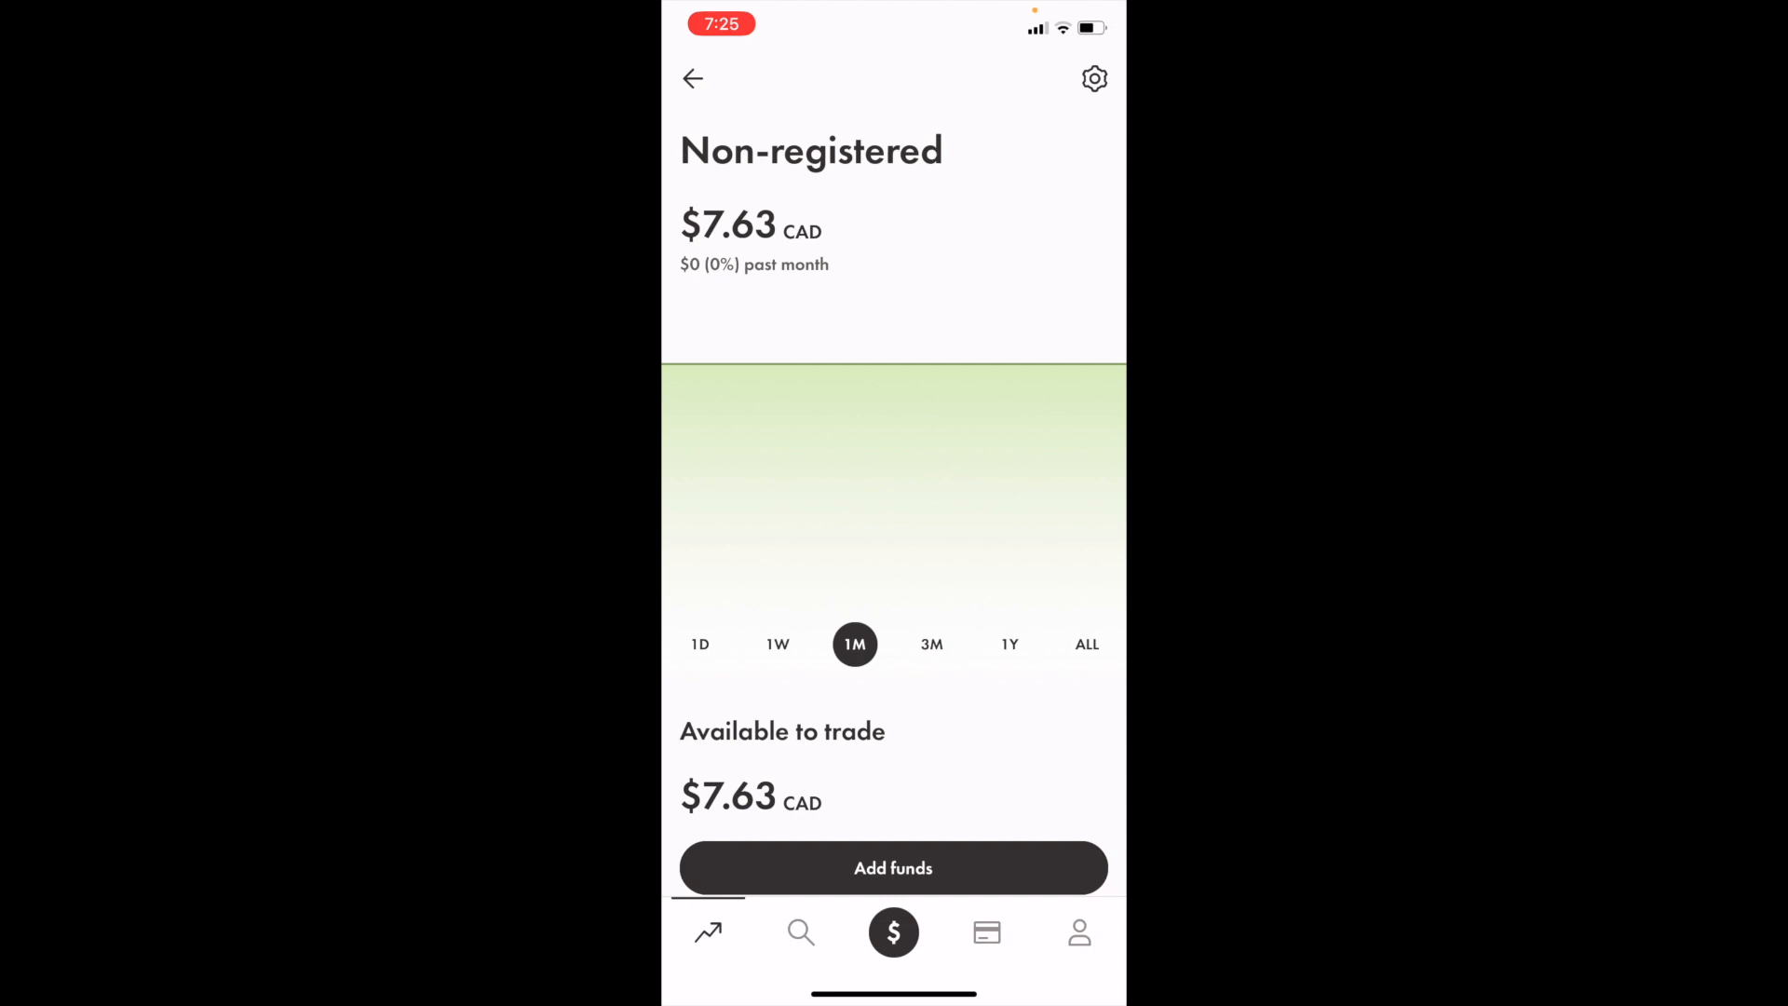
Switch from the Non-registered account overview to the Discover search page
{"action": "left_click", "coordinate": [801, 931]}
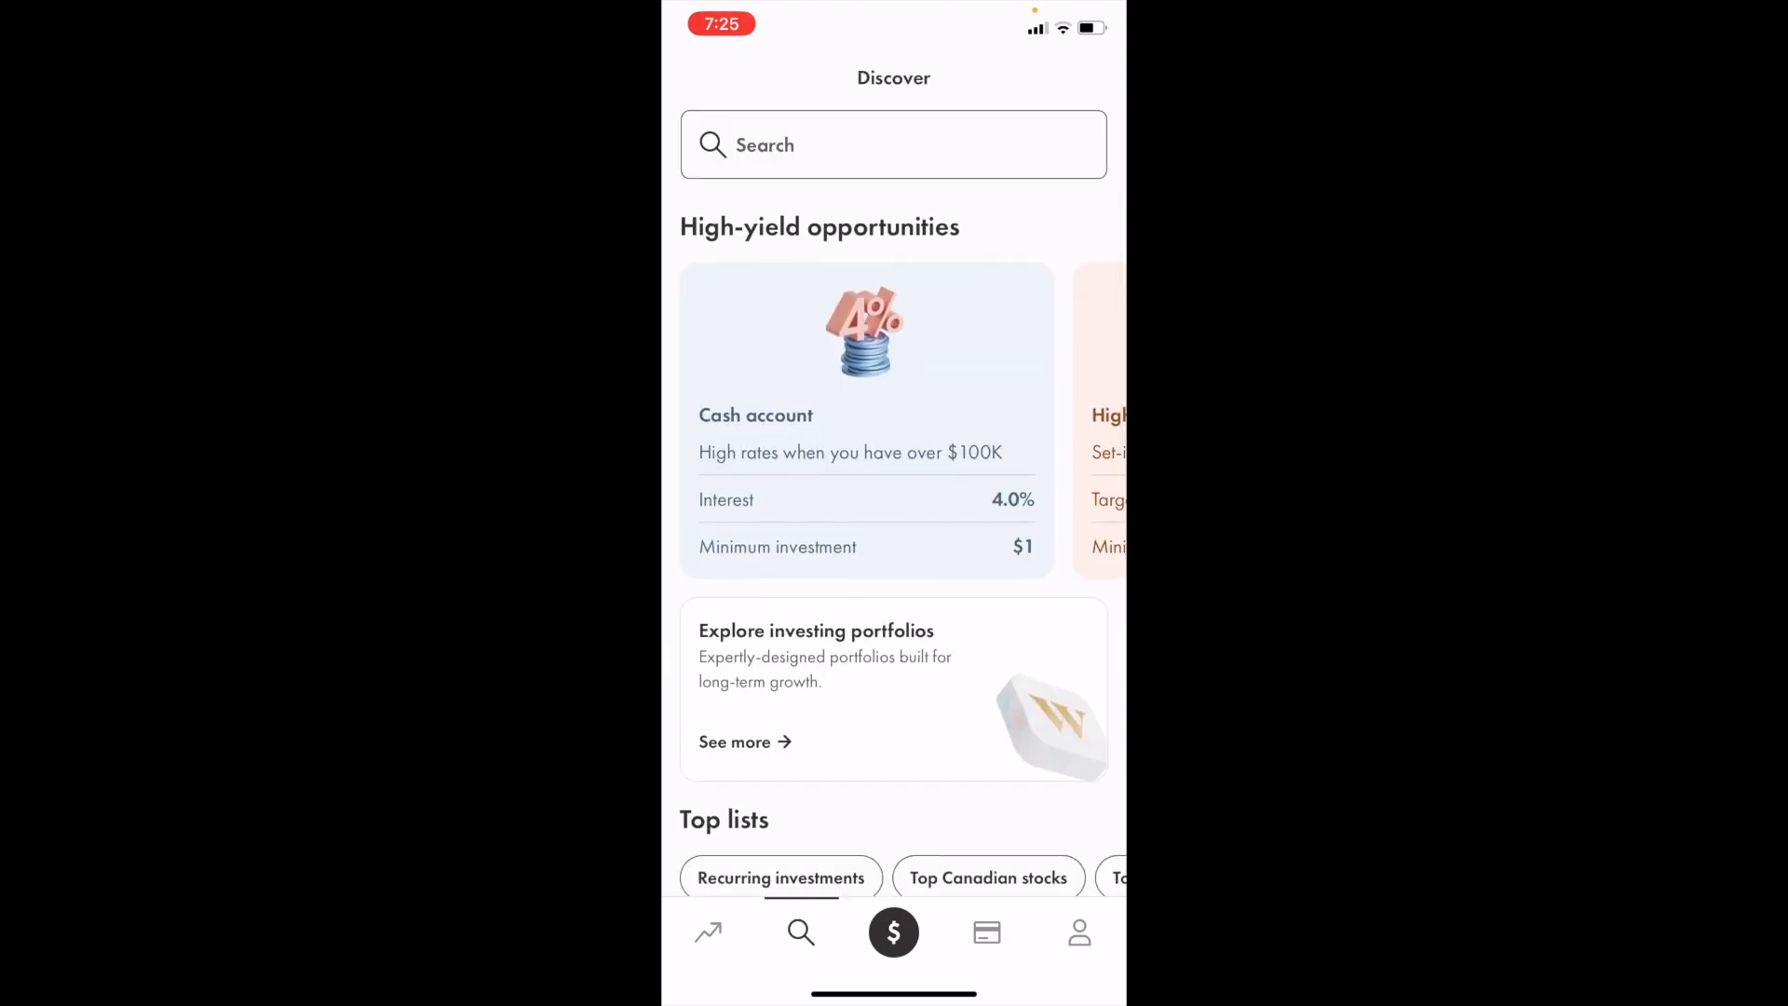
Search 'bns', open Bank of Nova Scotia, and start a buy to view order types
{"action": "left_click", "coordinate": [893, 143]}
{"action": "type", "text": "b"}
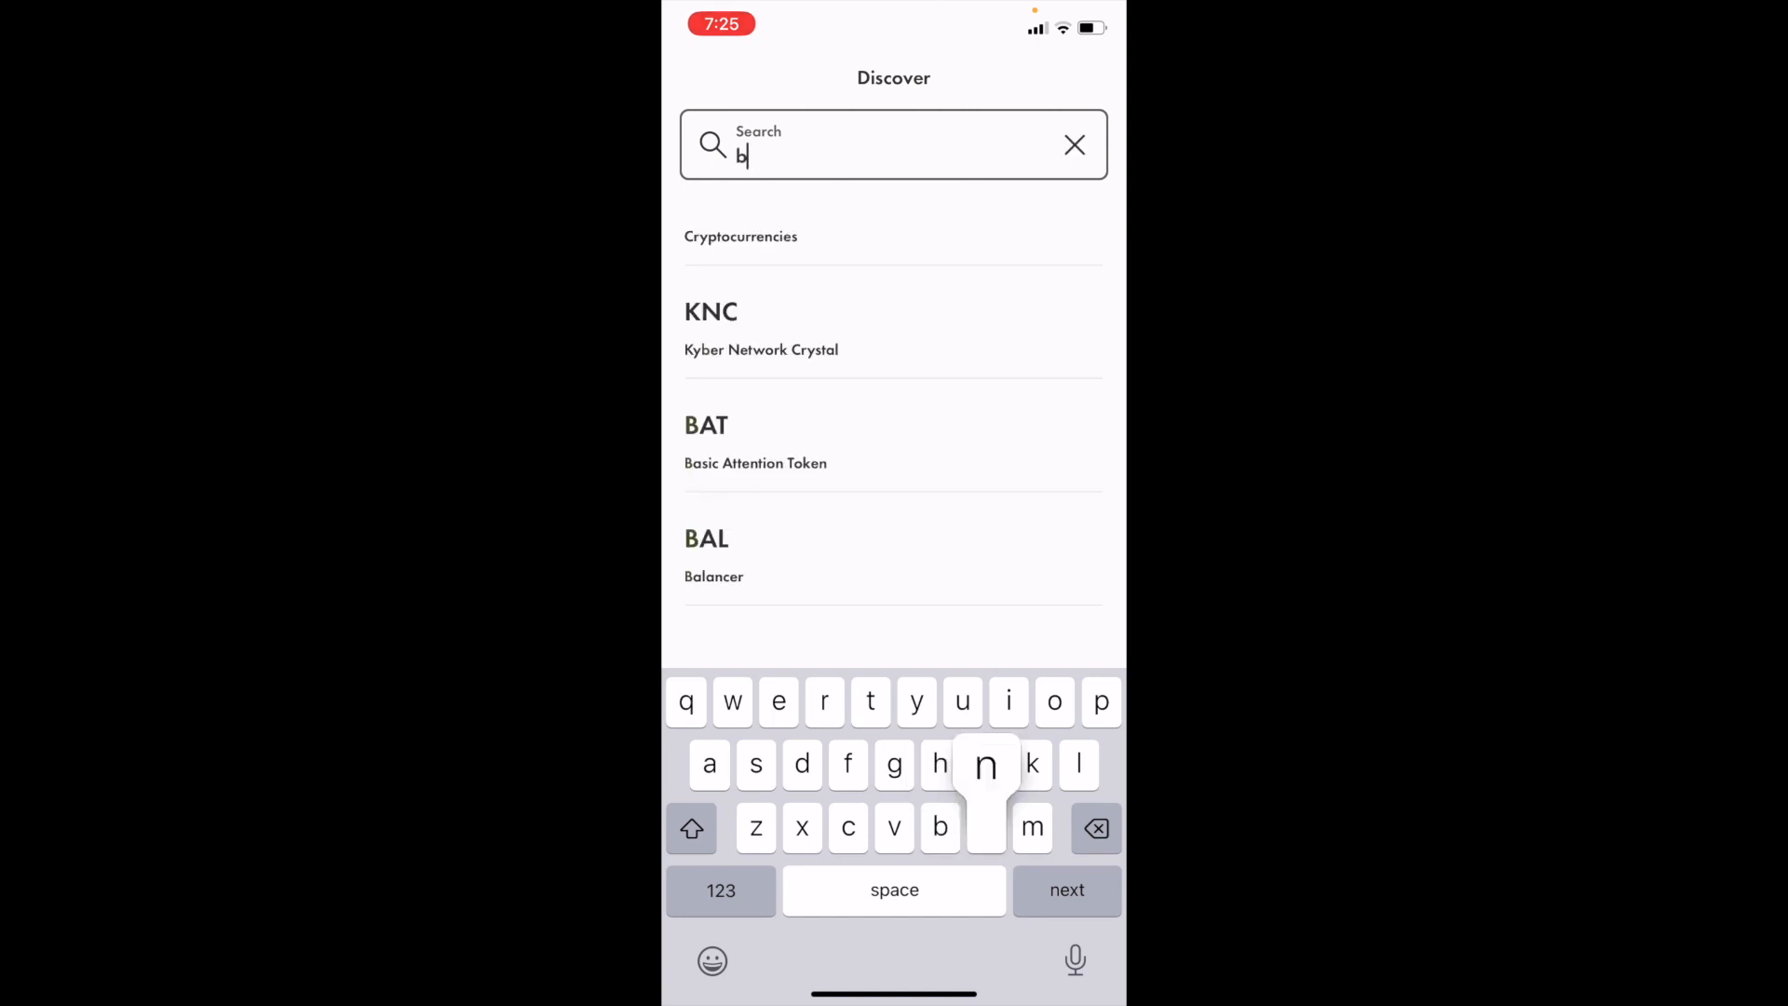
{"action": "type", "text": "ns"}
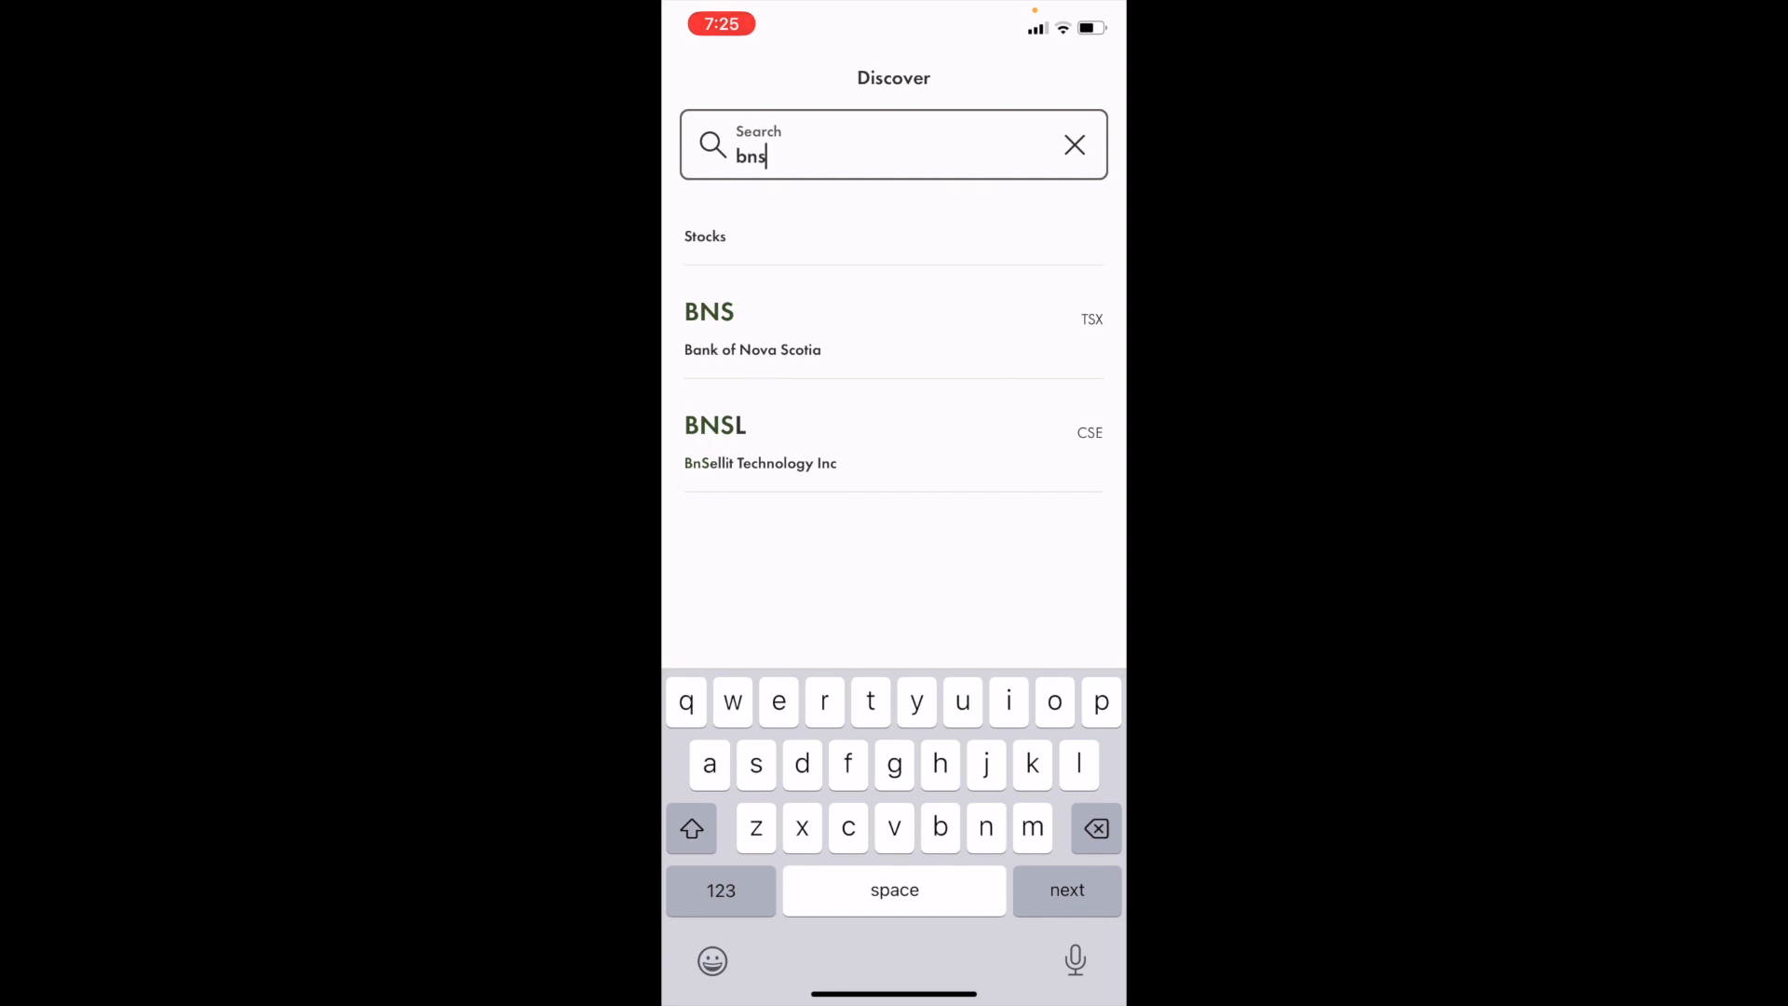
{"action": "left_click", "coordinate": [753, 331]}
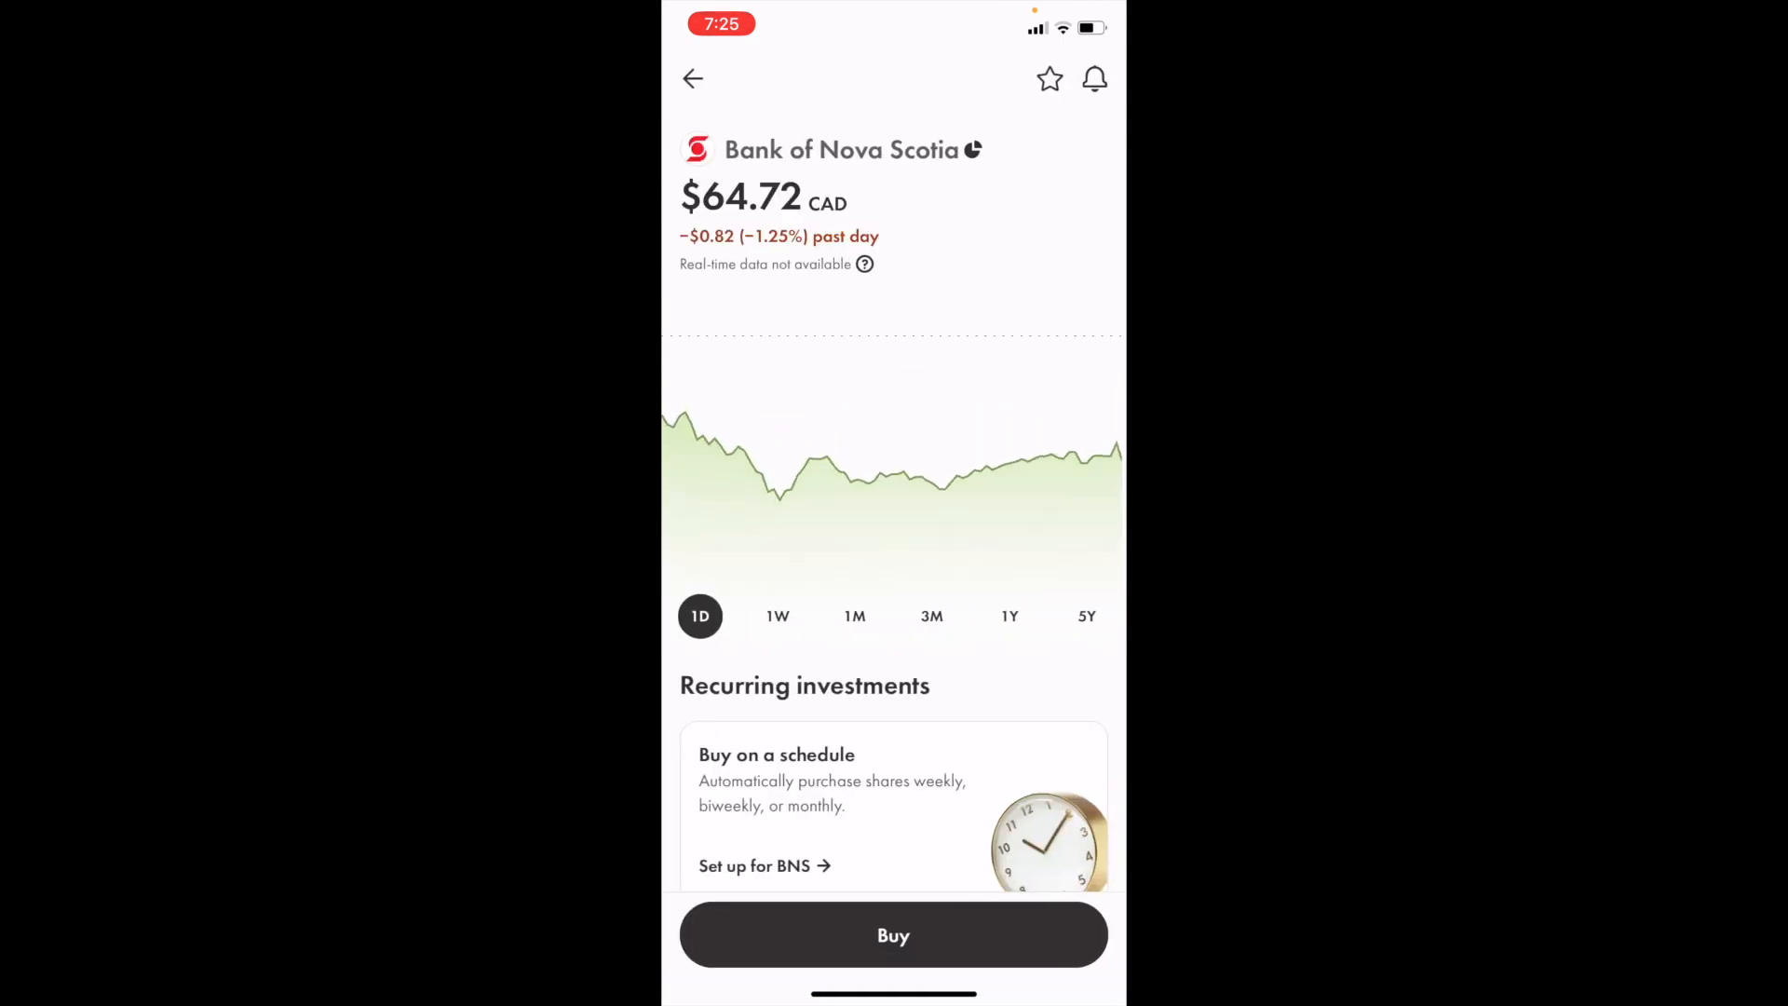
{"action": "left_click", "coordinate": [893, 934]}
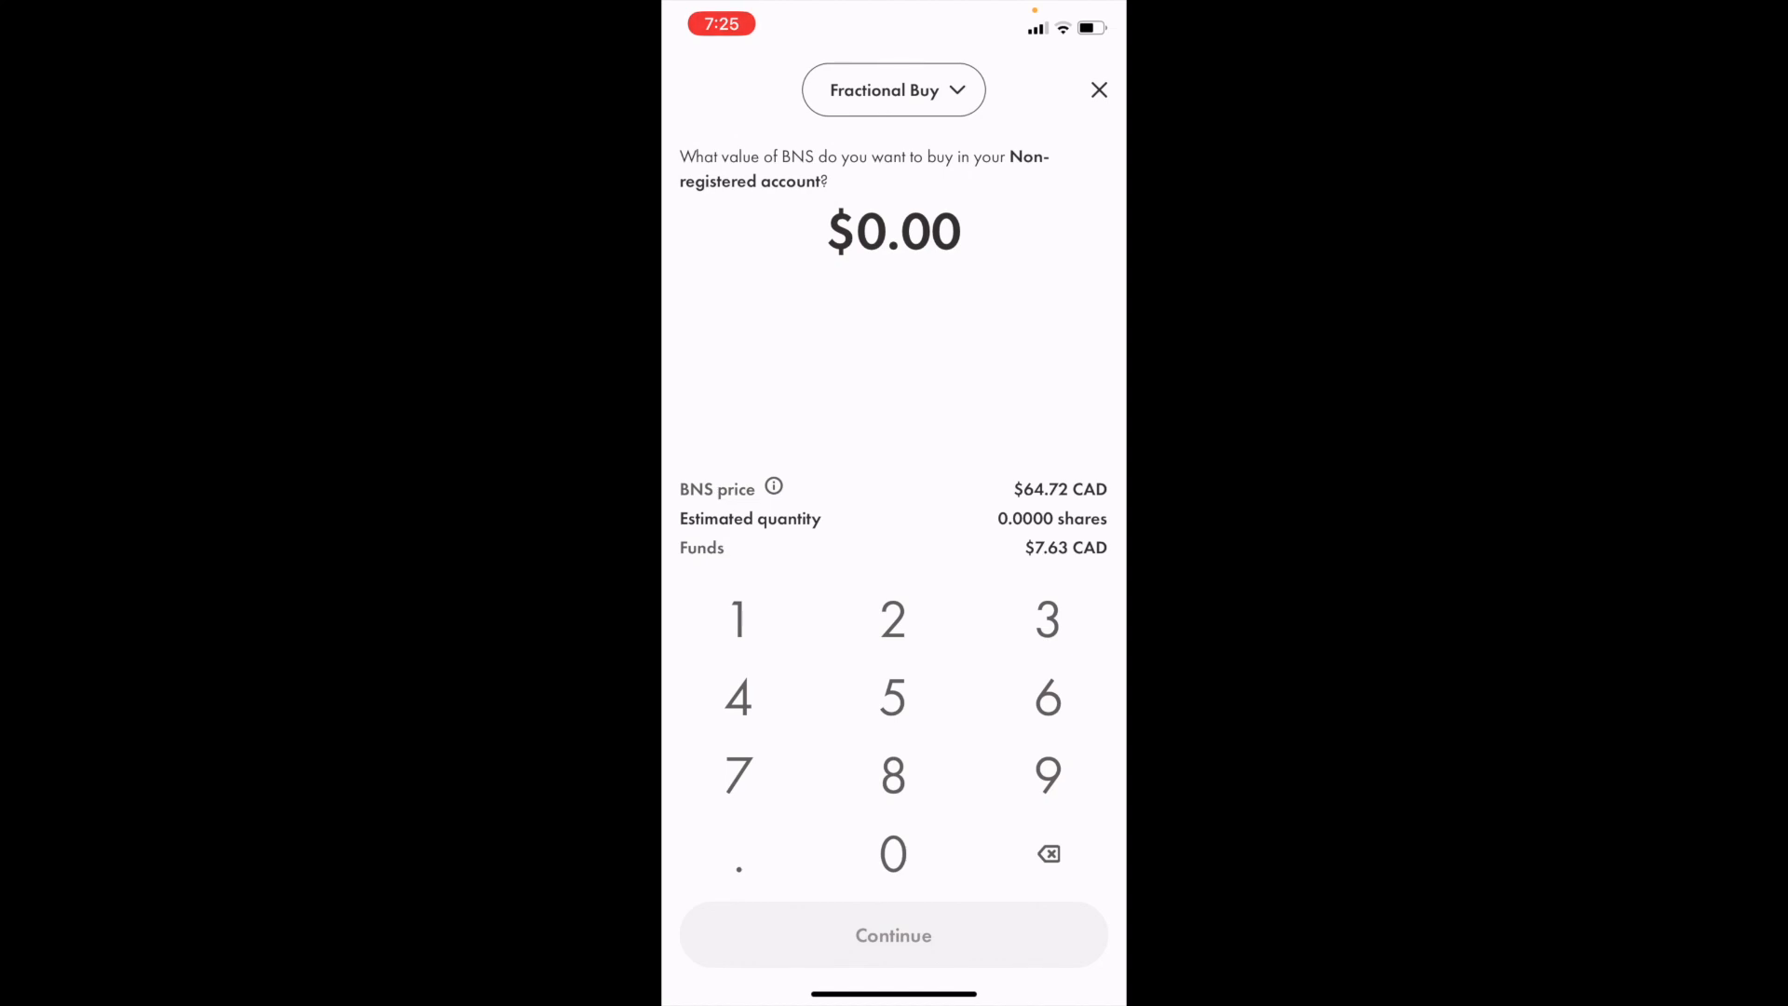
{"action": "left_click", "coordinate": [893, 91]}
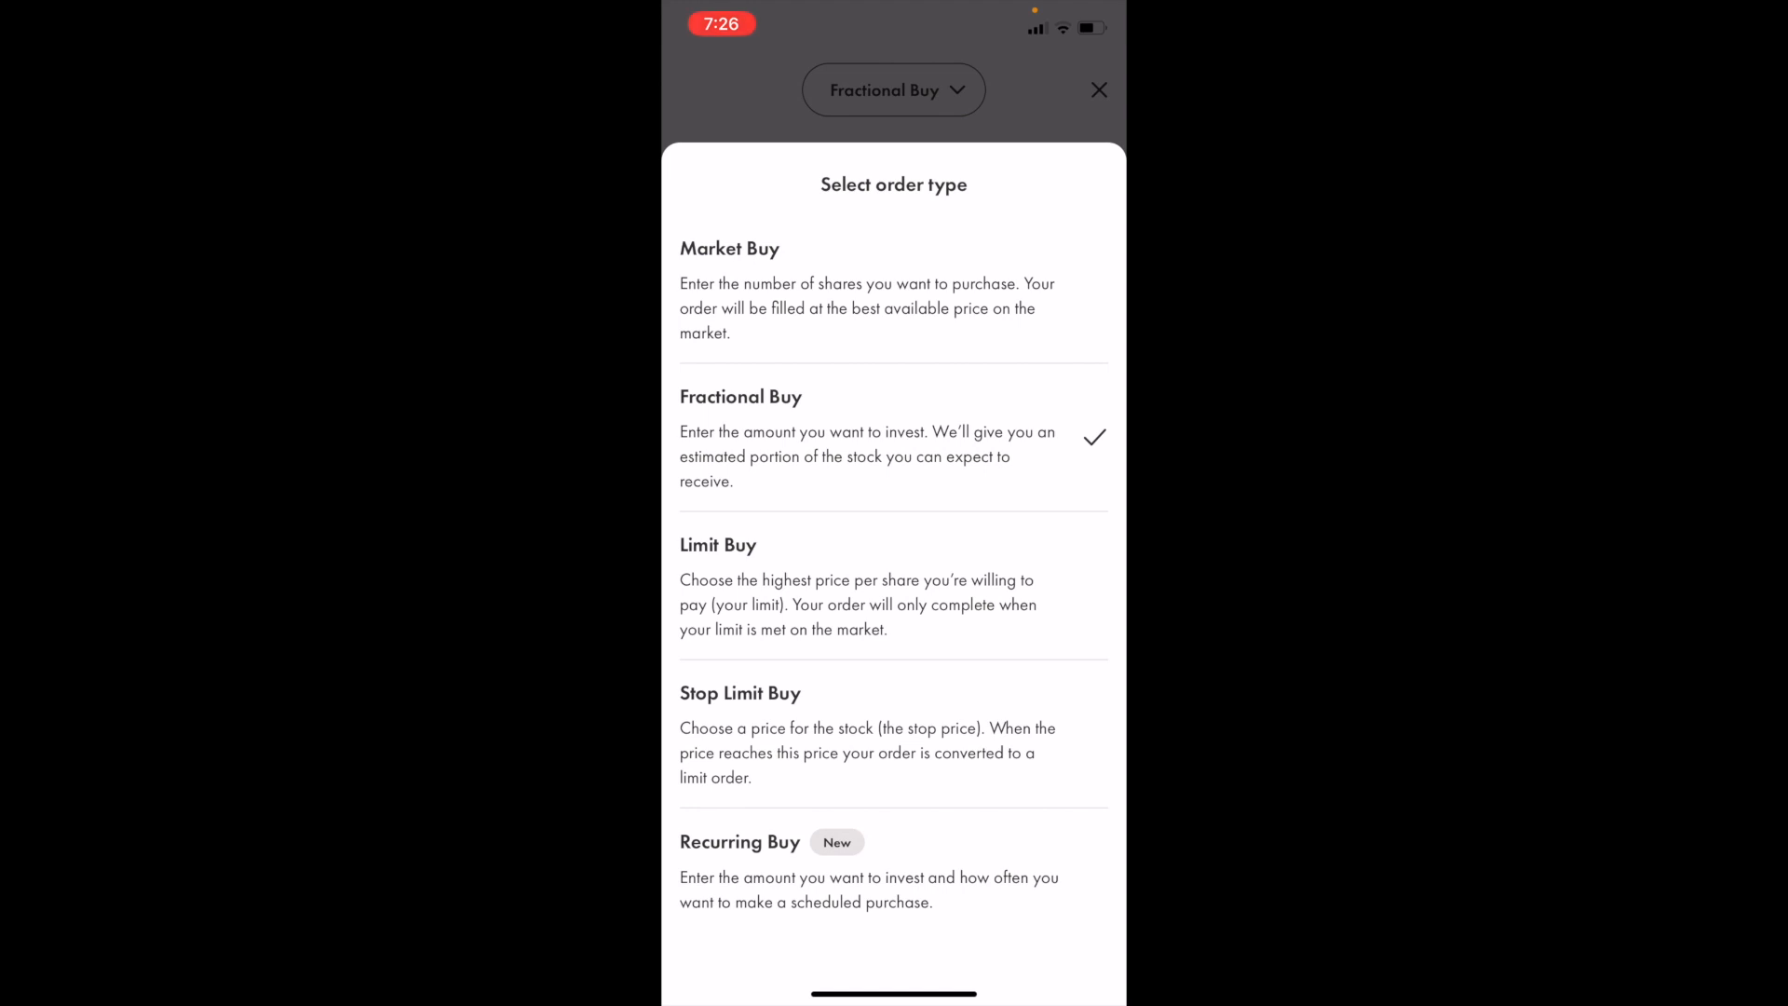
Keep Fractional Buy, enter a $1 amount, and continue to the confirm-purchase summary
{"action": "left_click", "coordinate": [741, 396]}
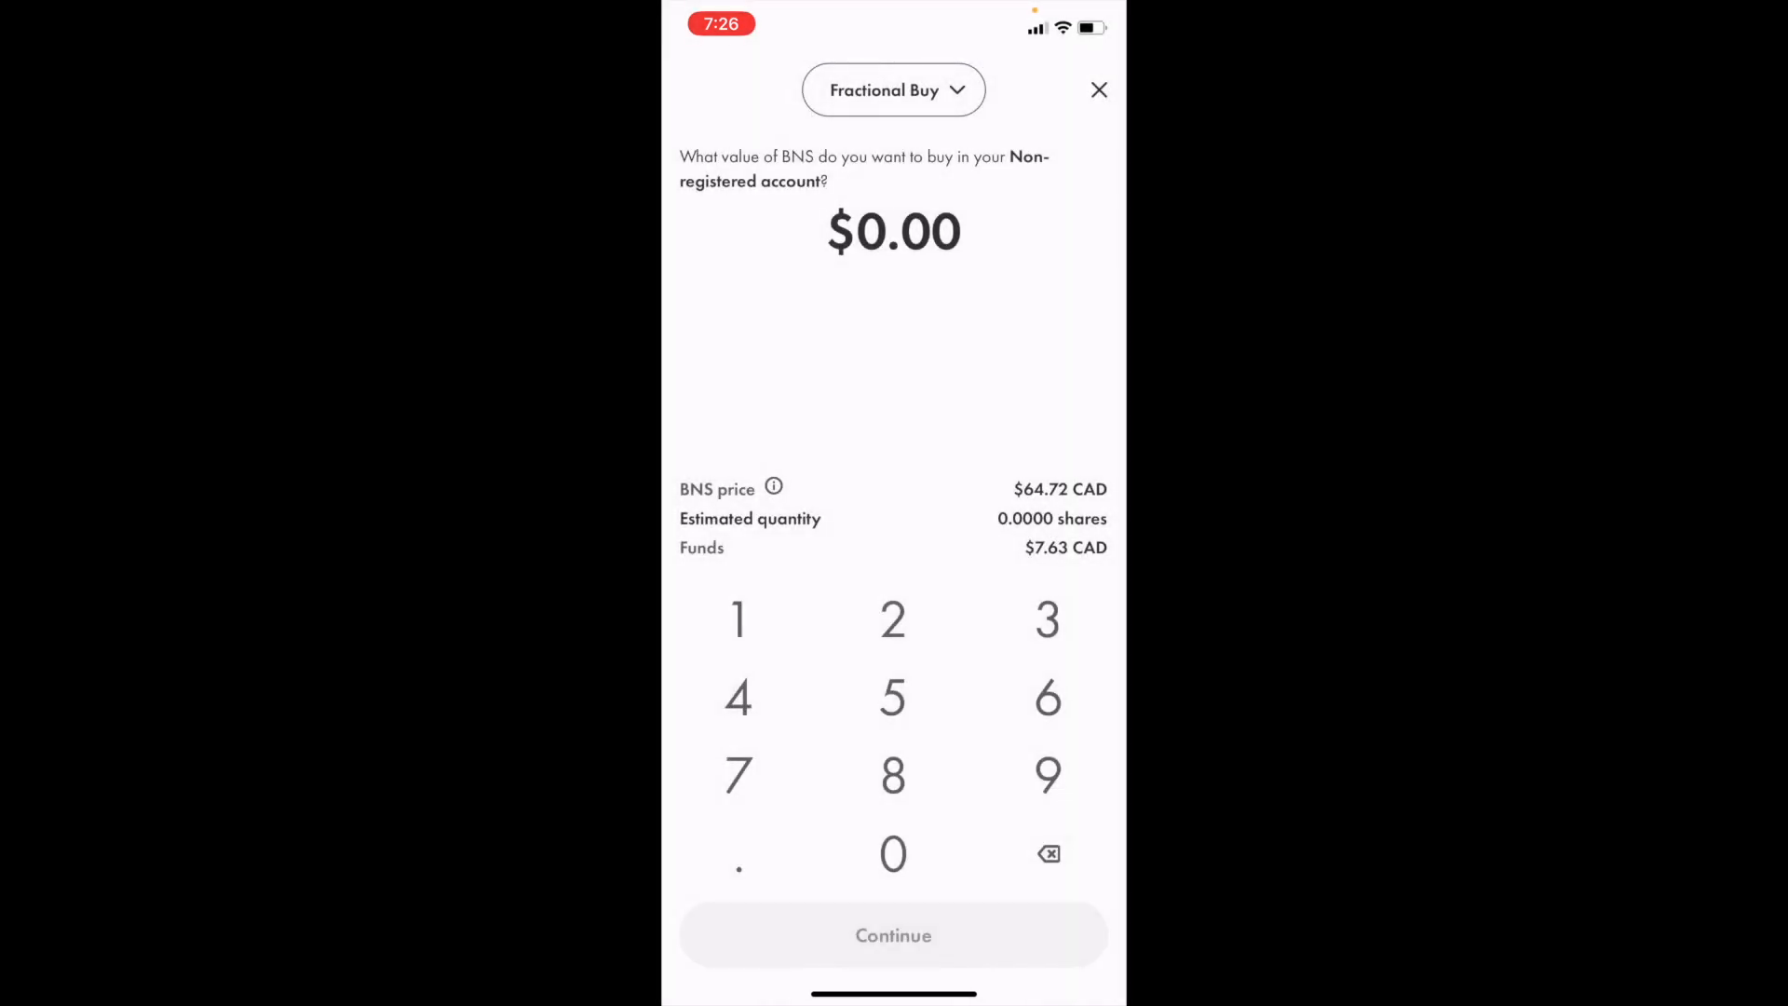
{"action": "left_click", "coordinate": [737, 619]}
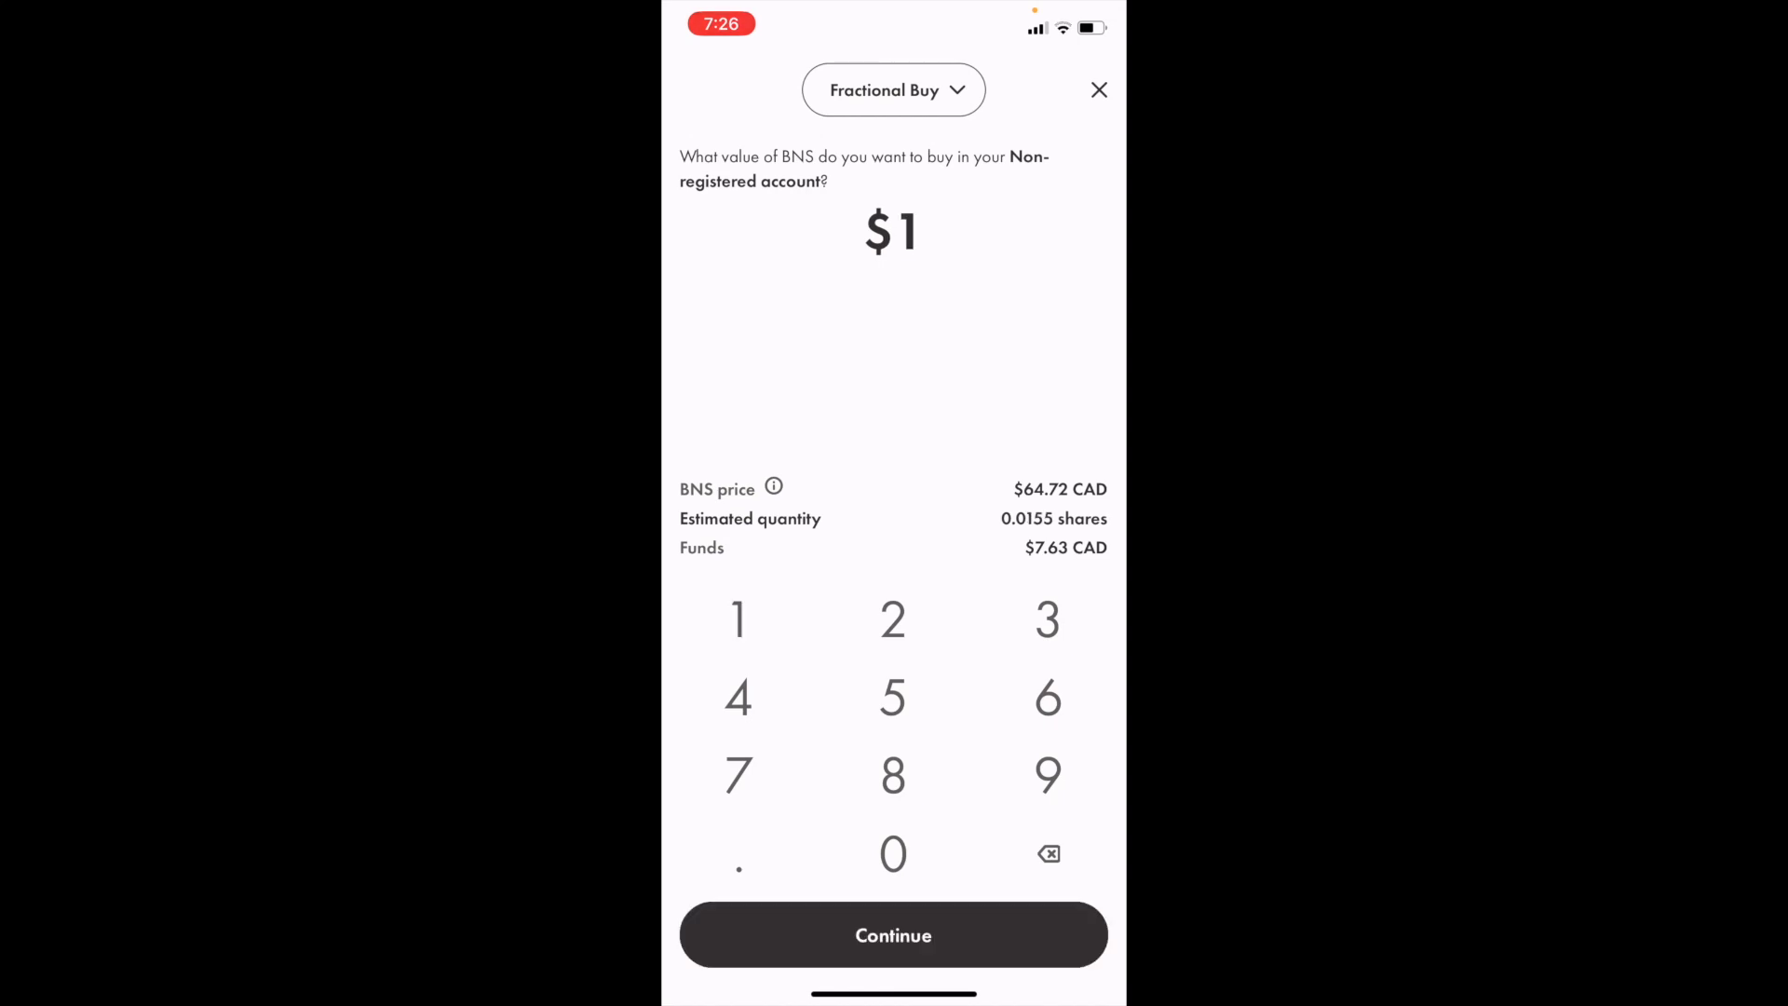
{"action": "left_click", "coordinate": [893, 935]}
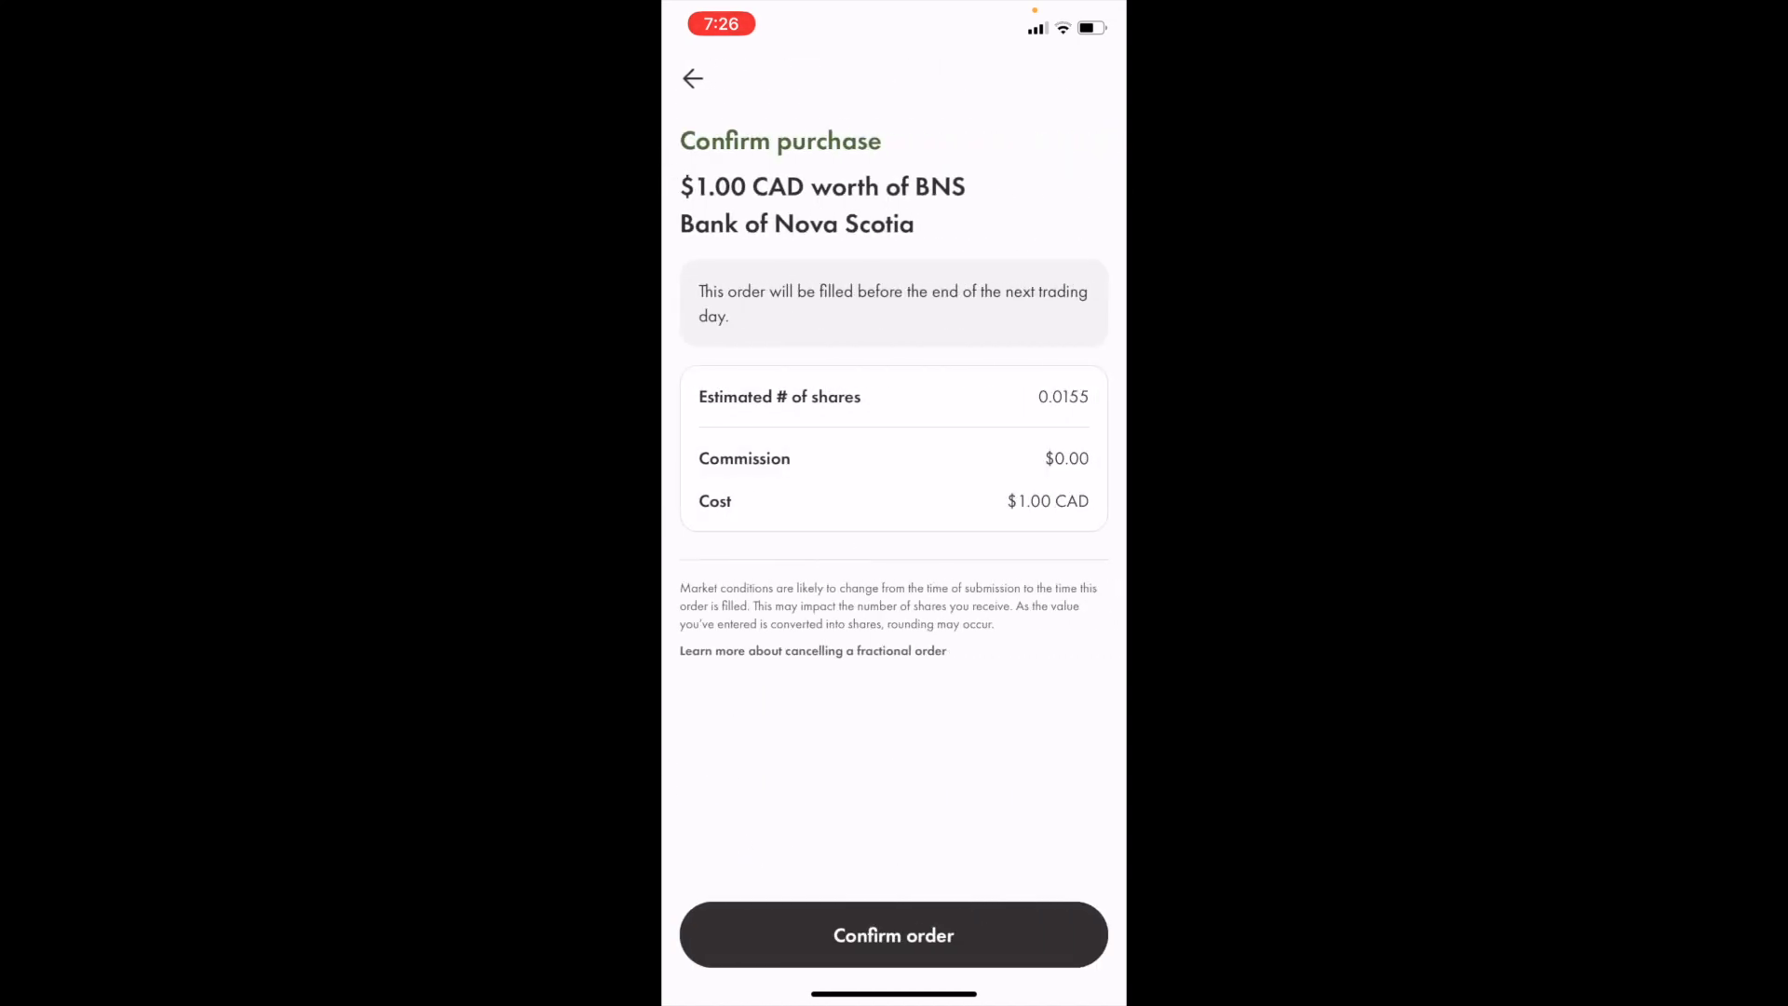